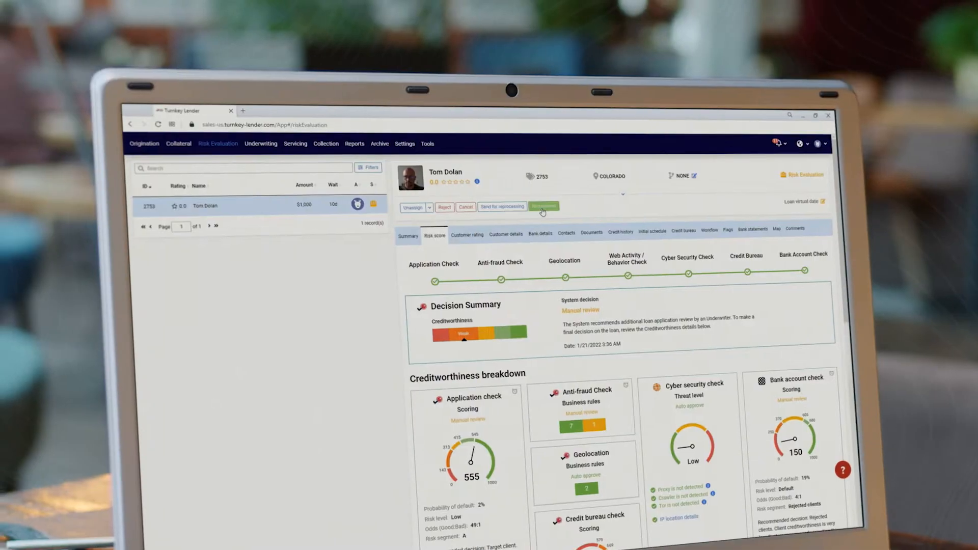
Step: Choose 10 Year Fixed as the loan product and calculate the 100,000.00 loan at 2.250%
click(542, 206)
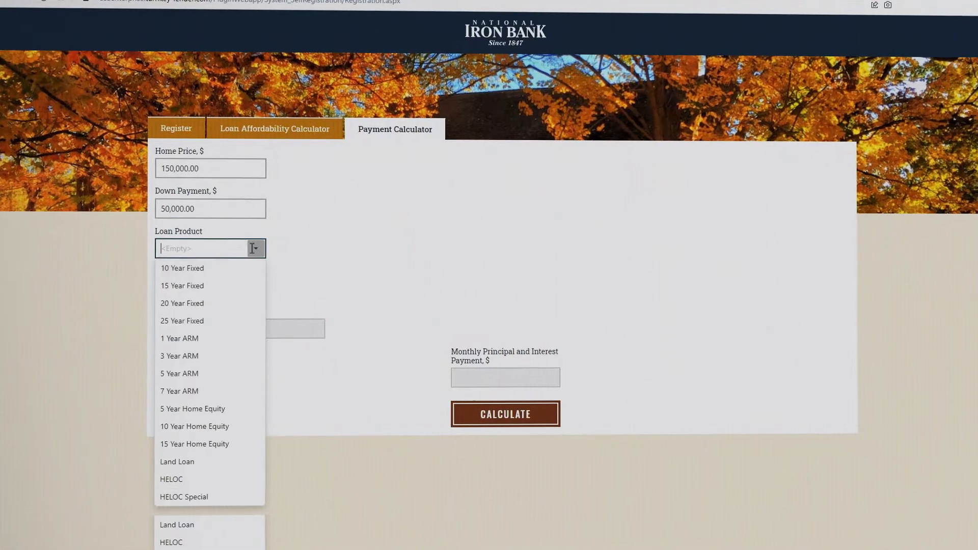
click(181, 268)
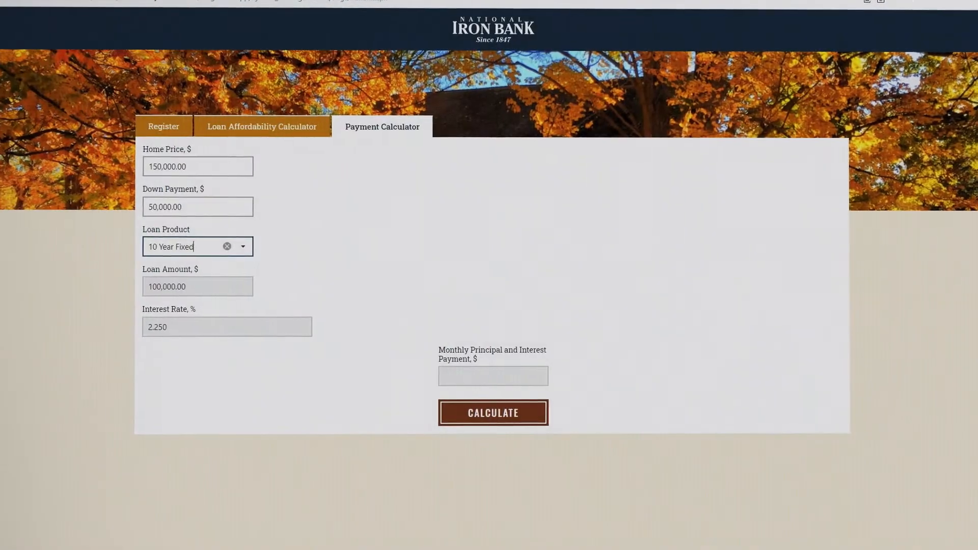
click(492, 412)
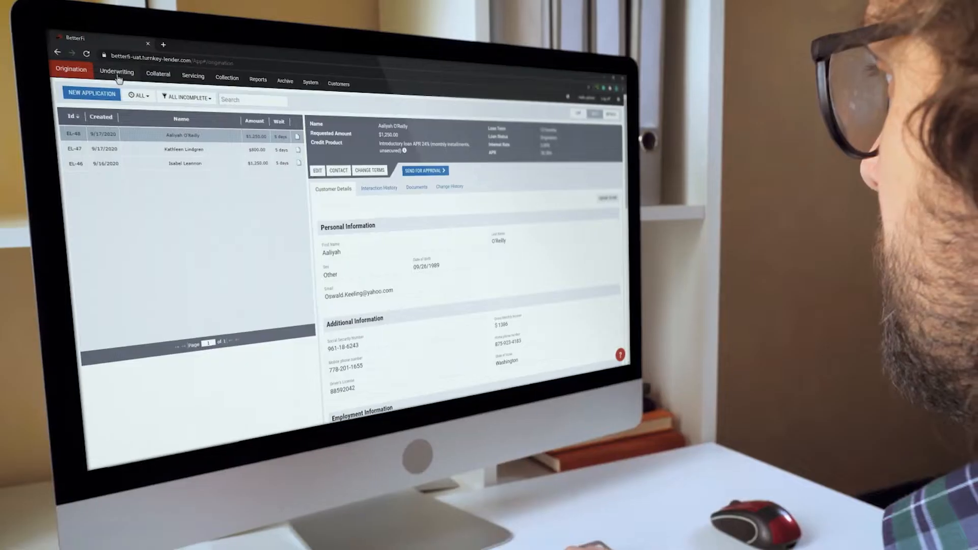
click(210, 39)
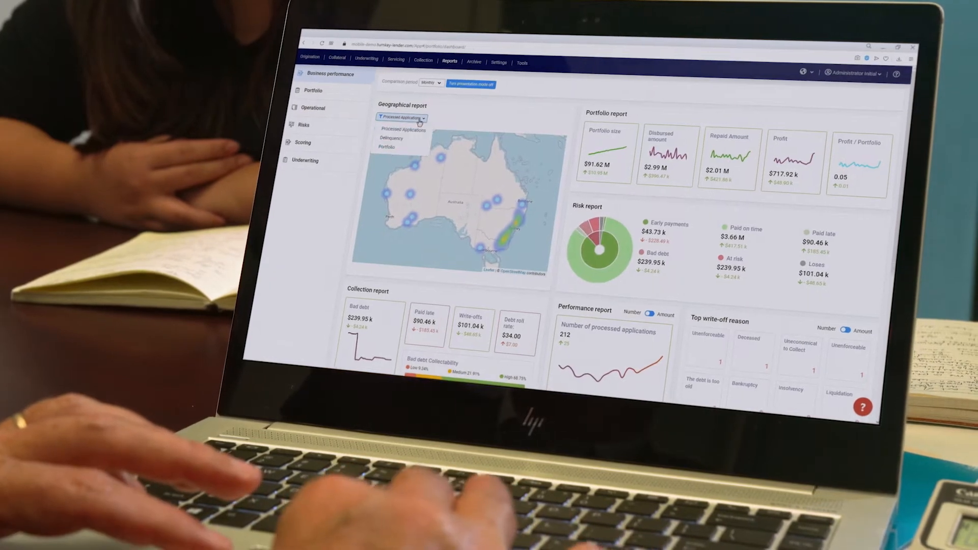
Step: Pick the geographical report's data, then save an Email borrower collection action with comment 'Please contact us'
click(390, 147)
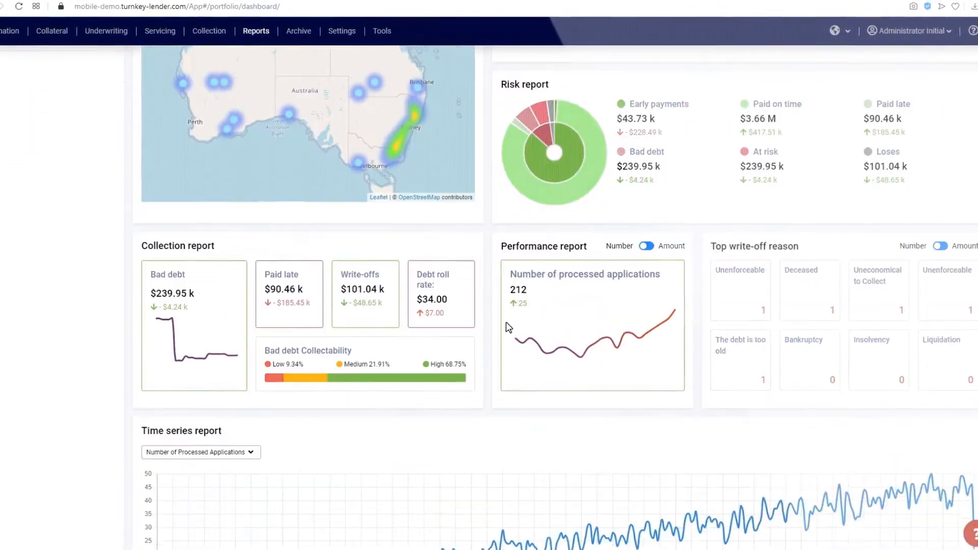
scroll(down, 3)
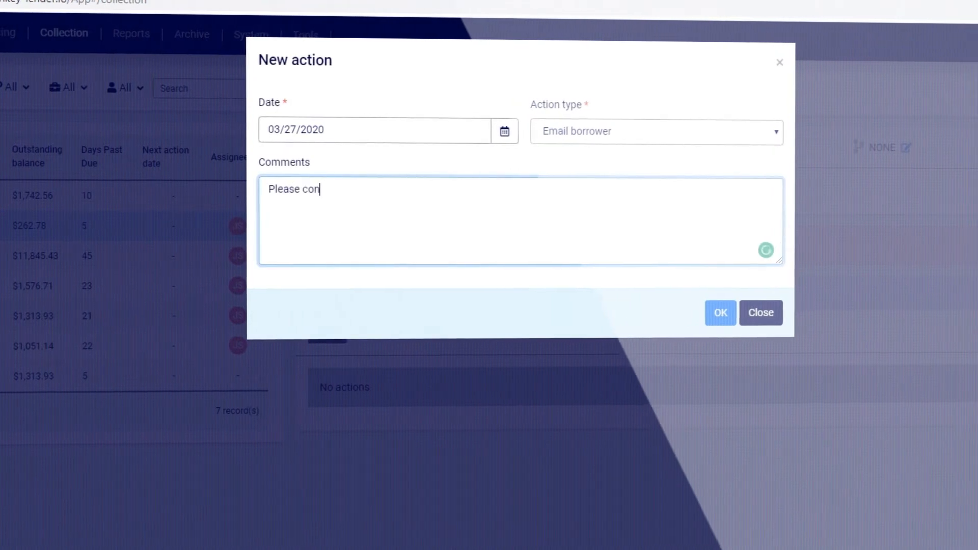
text(tact us)
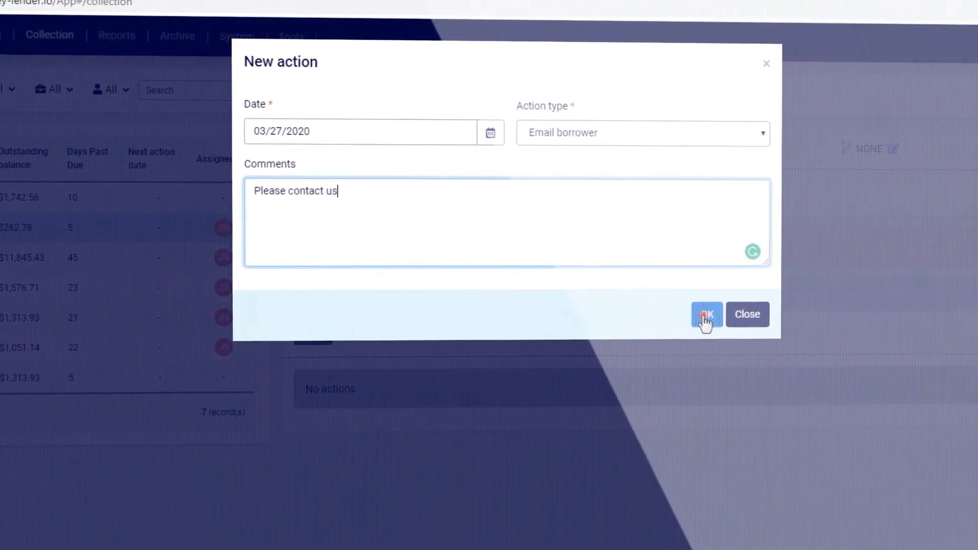
click(705, 315)
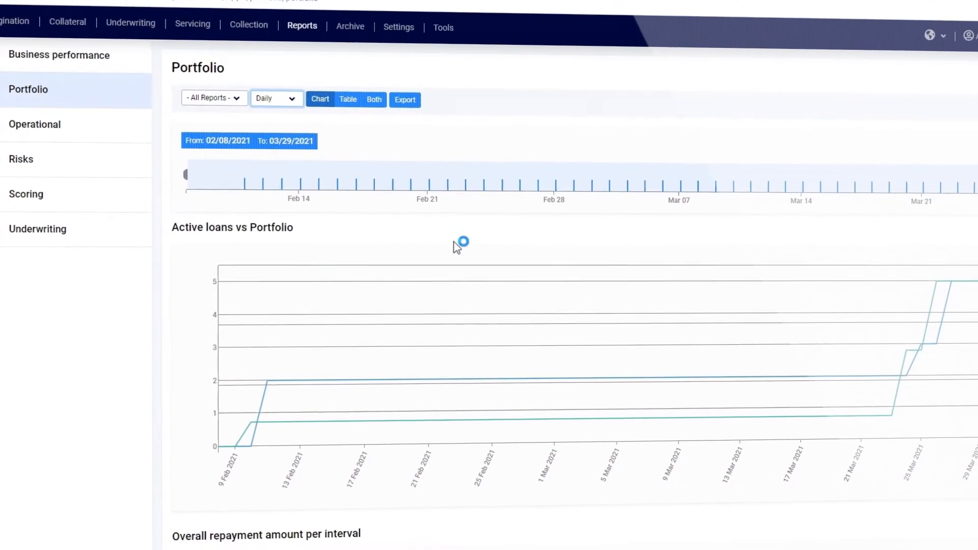